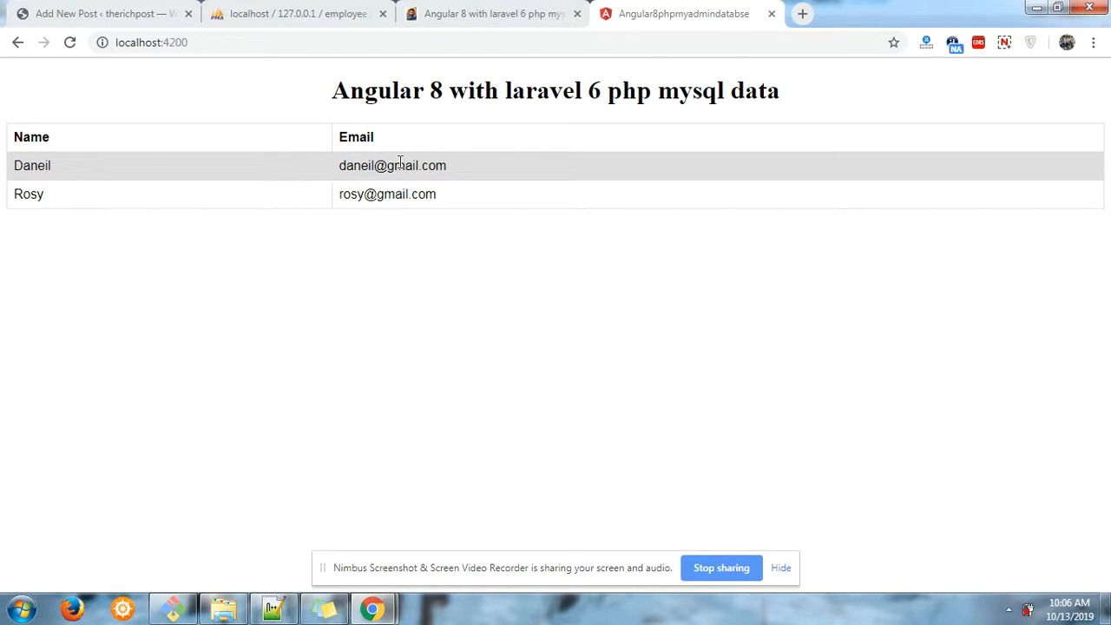
pyautogui.moveTo(203, 198)
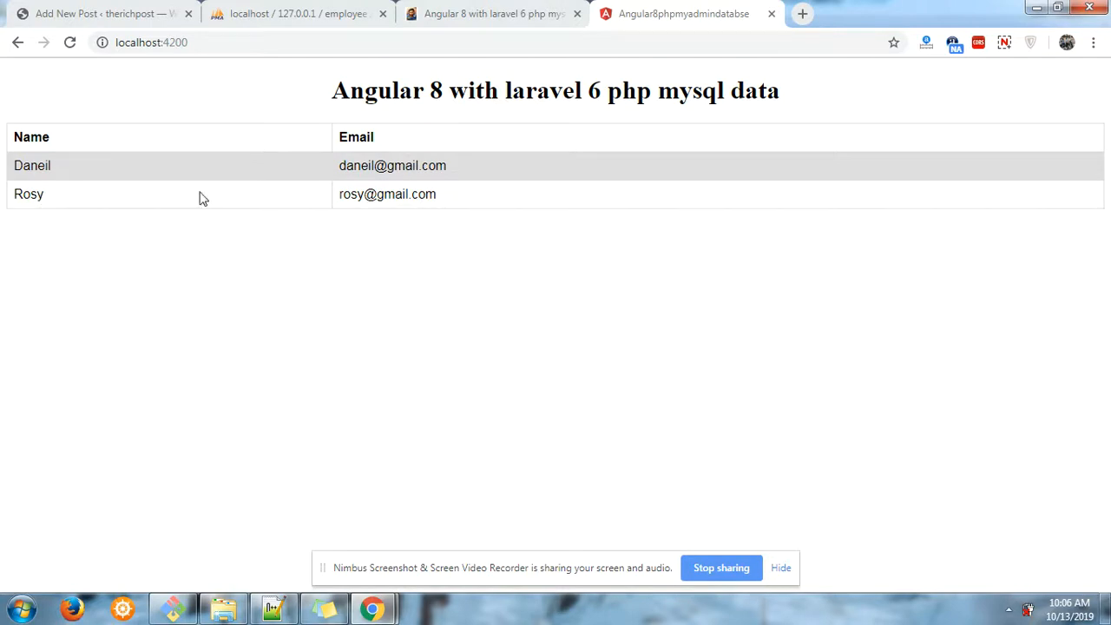
# Scroll the therichpost post past the Angular 8 setup commands to the app.module.ts step.
pyautogui.click(295, 13)
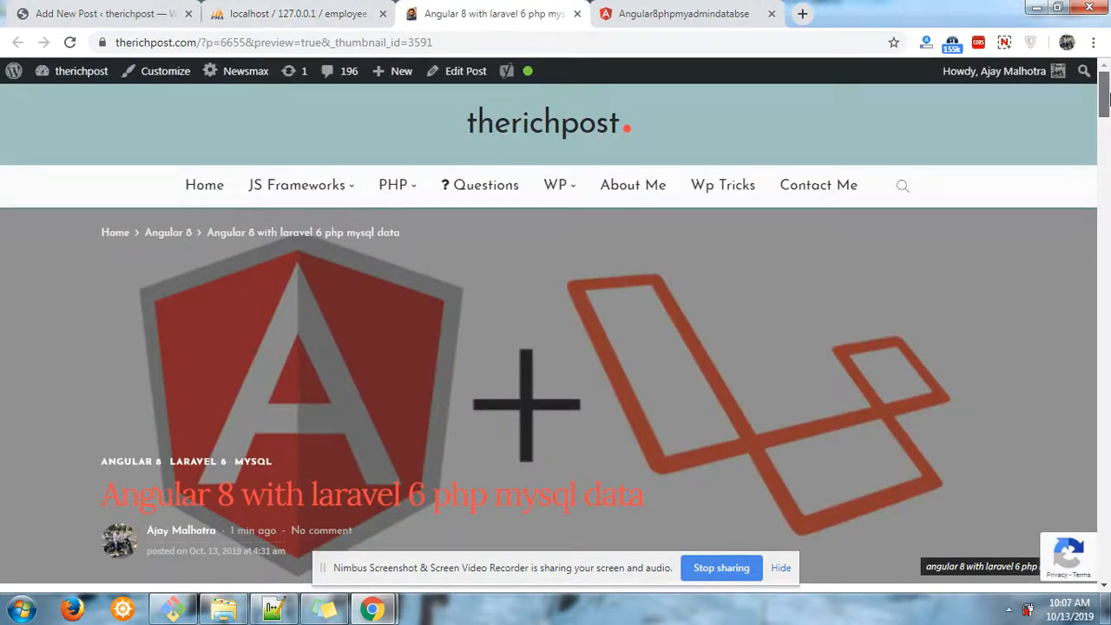
pyautogui.scroll(-3)
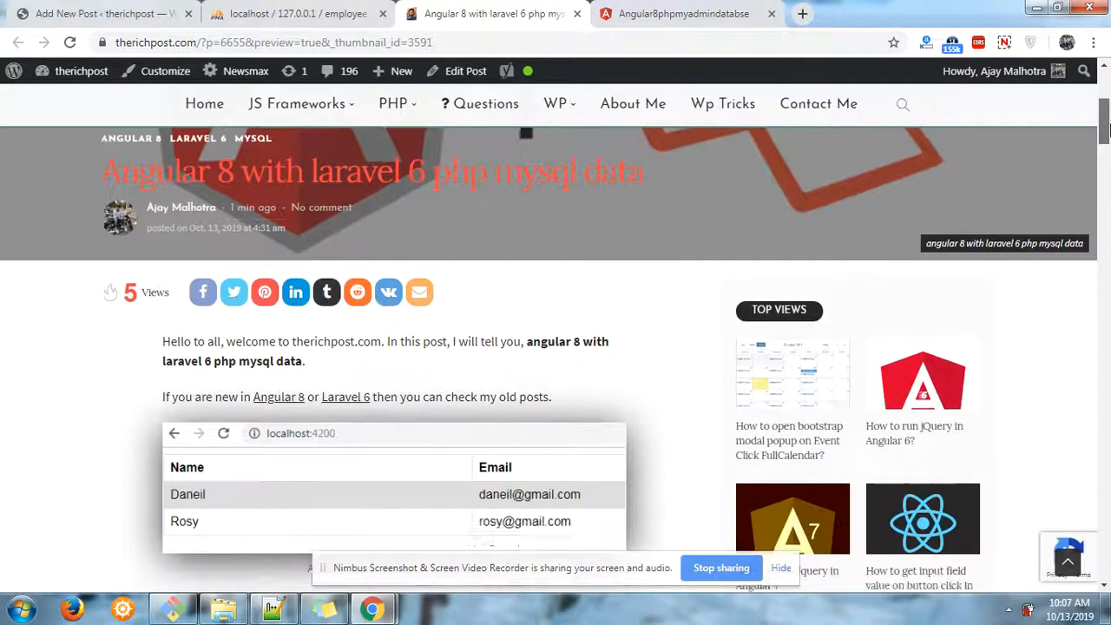
pyautogui.scroll(-3)
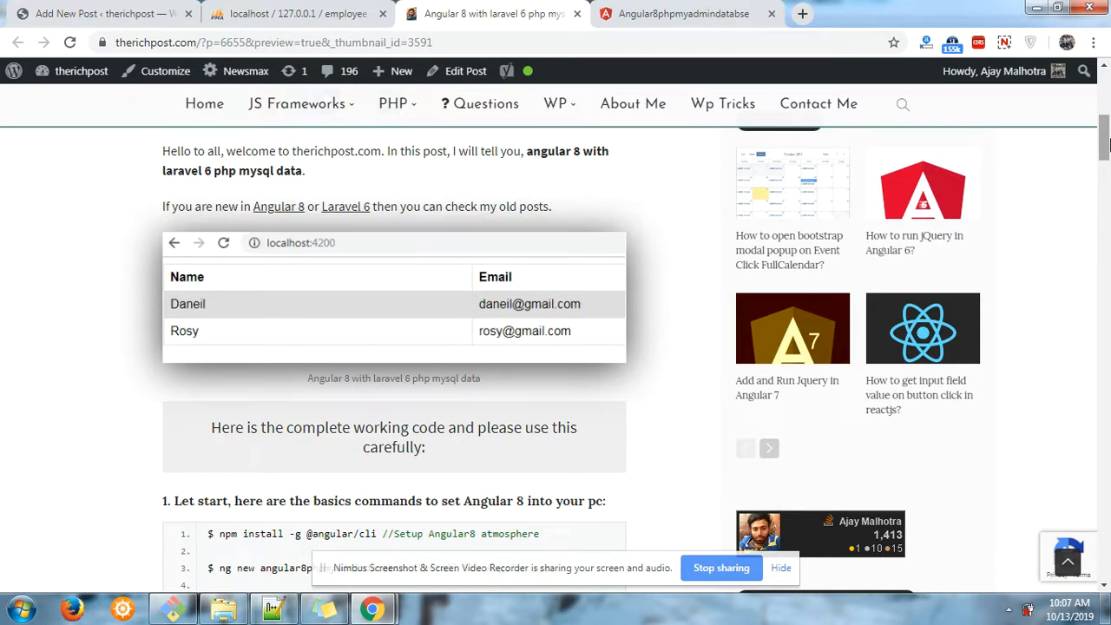
pyautogui.scroll(-3)
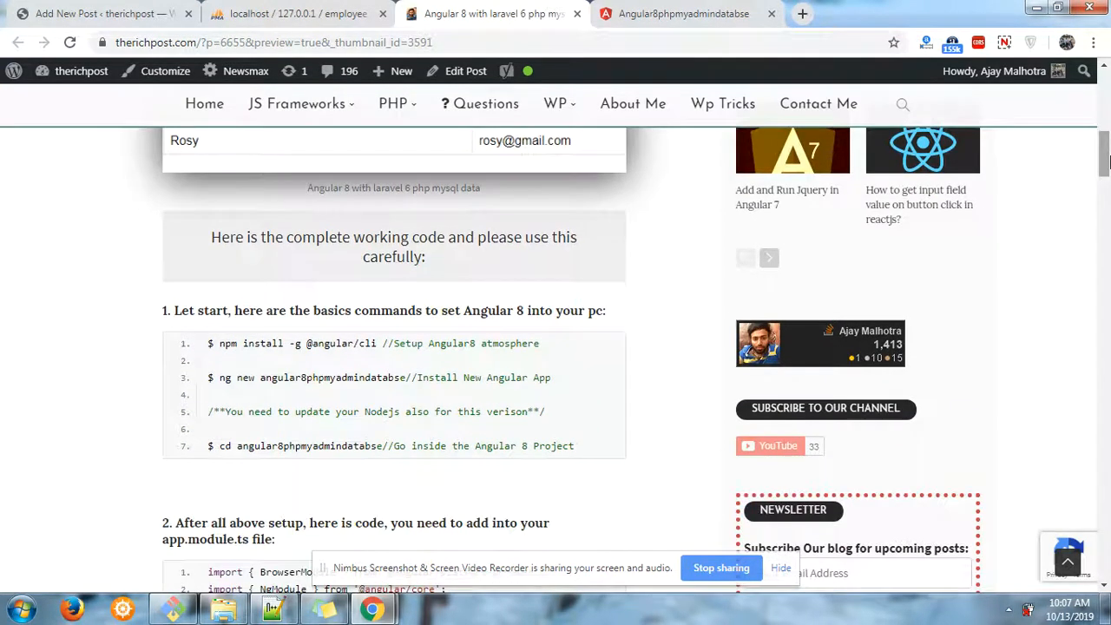
pyautogui.scroll(-3)
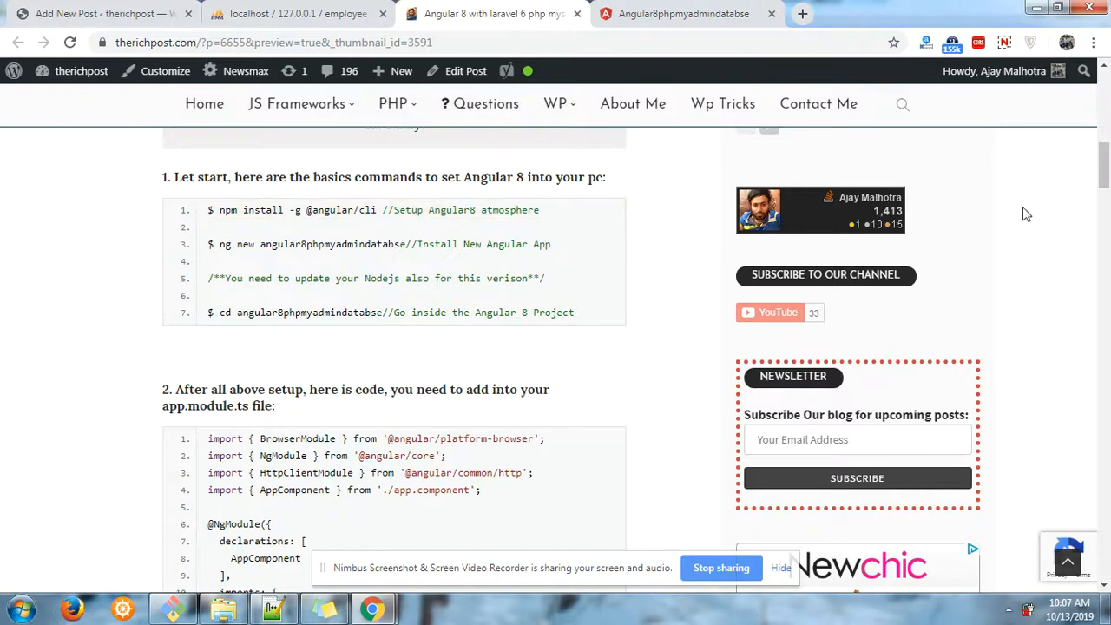
pyautogui.scroll(-3)
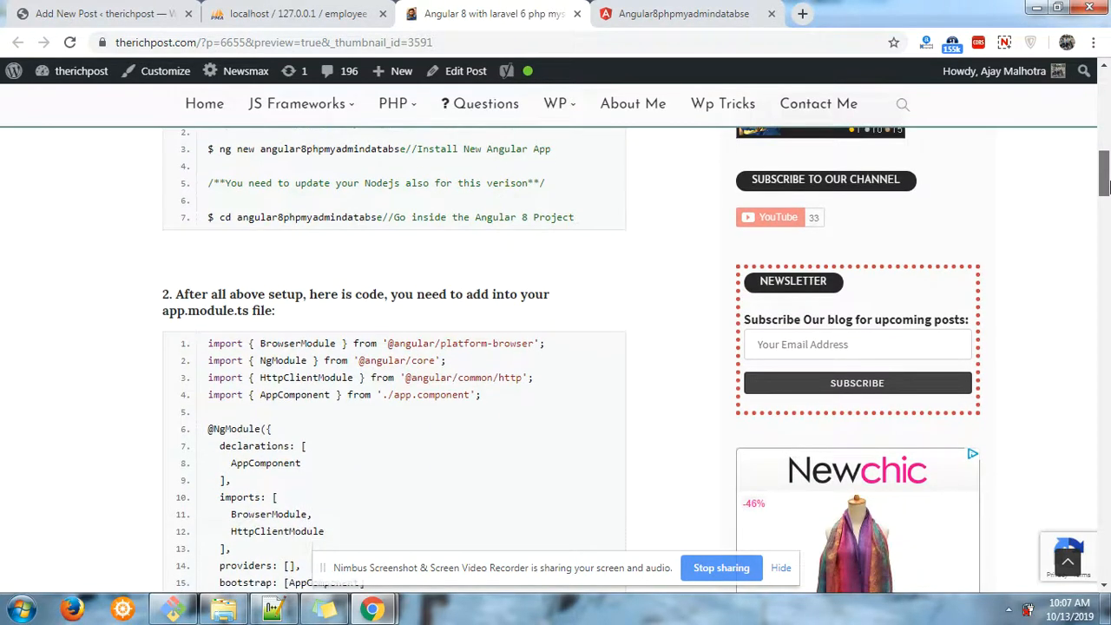
pyautogui.scroll(-3)
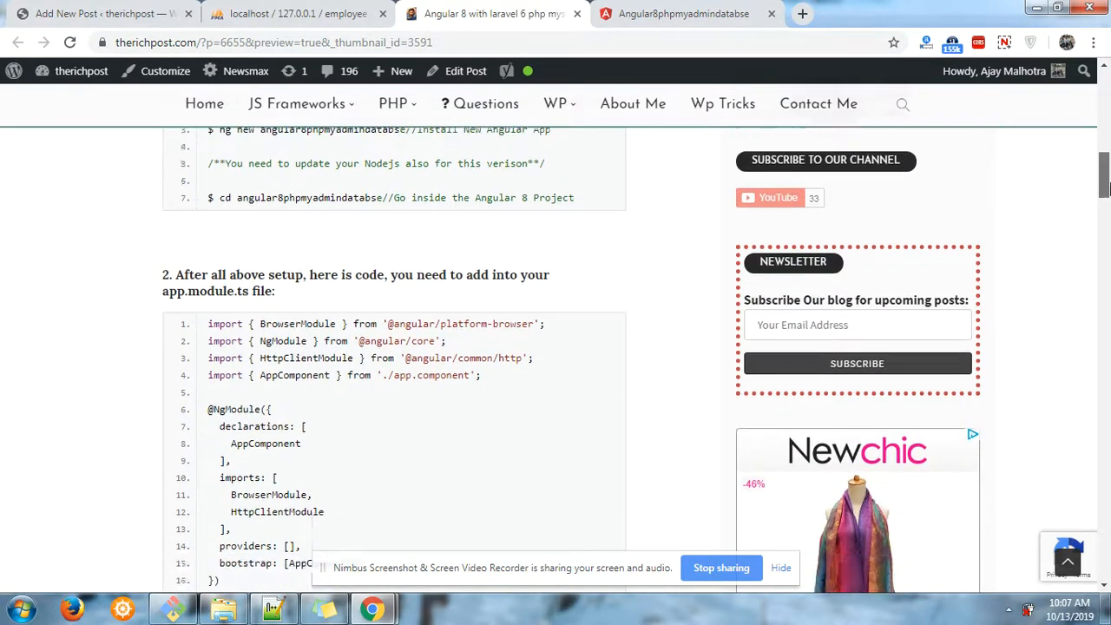
pyautogui.scroll(-3)
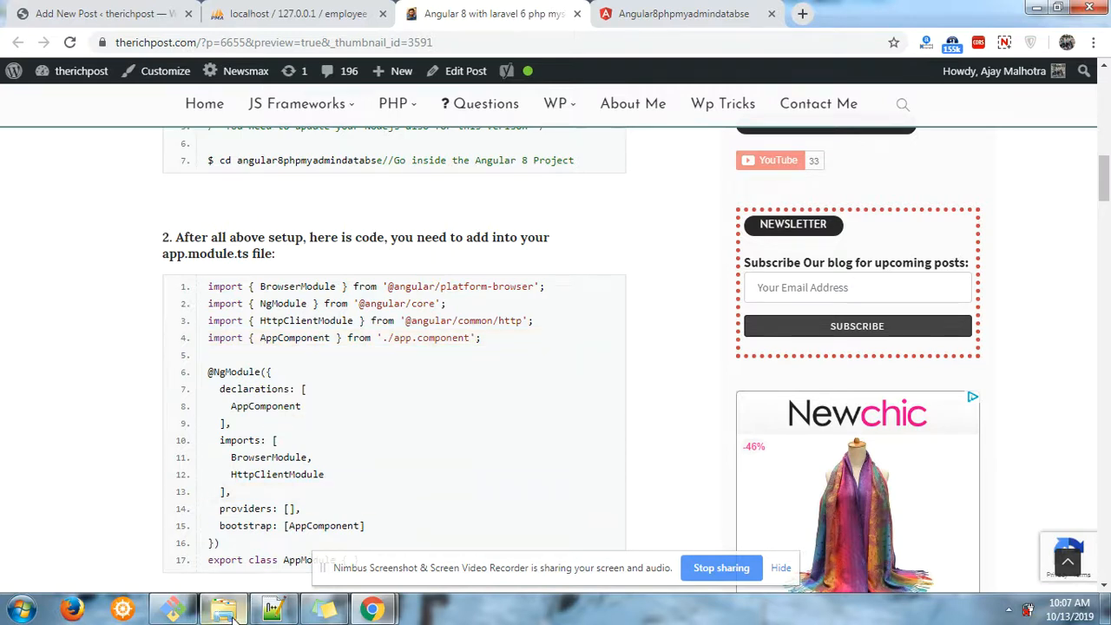
# Browse from htdocs into the angular8phpmyadmindatabse project folder in Explorer.
pyautogui.click(224, 608)
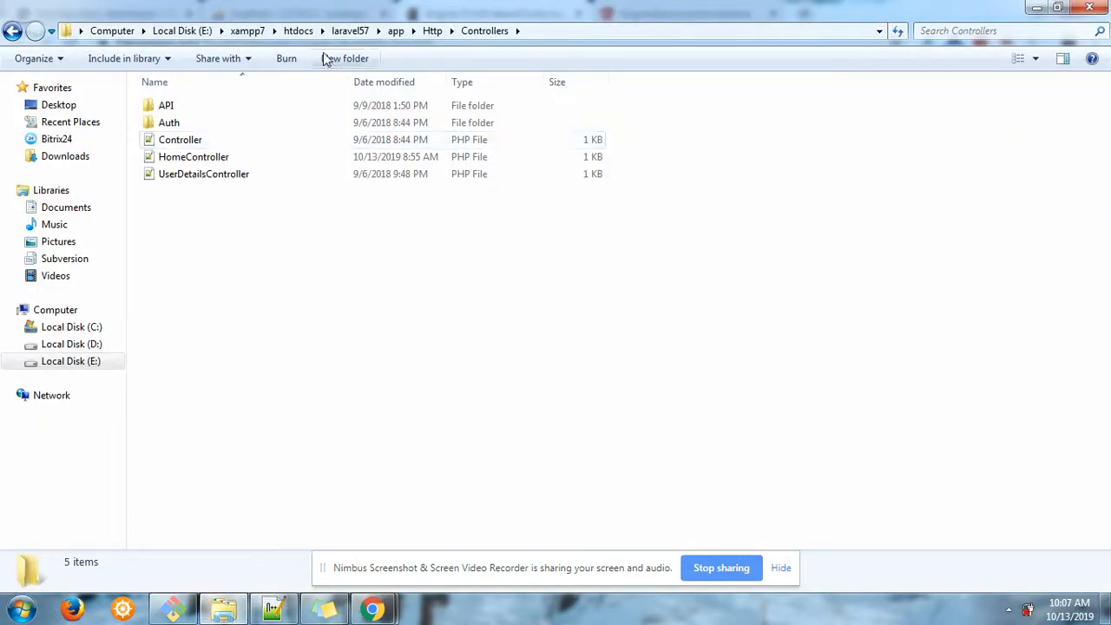
pyautogui.click(297, 30)
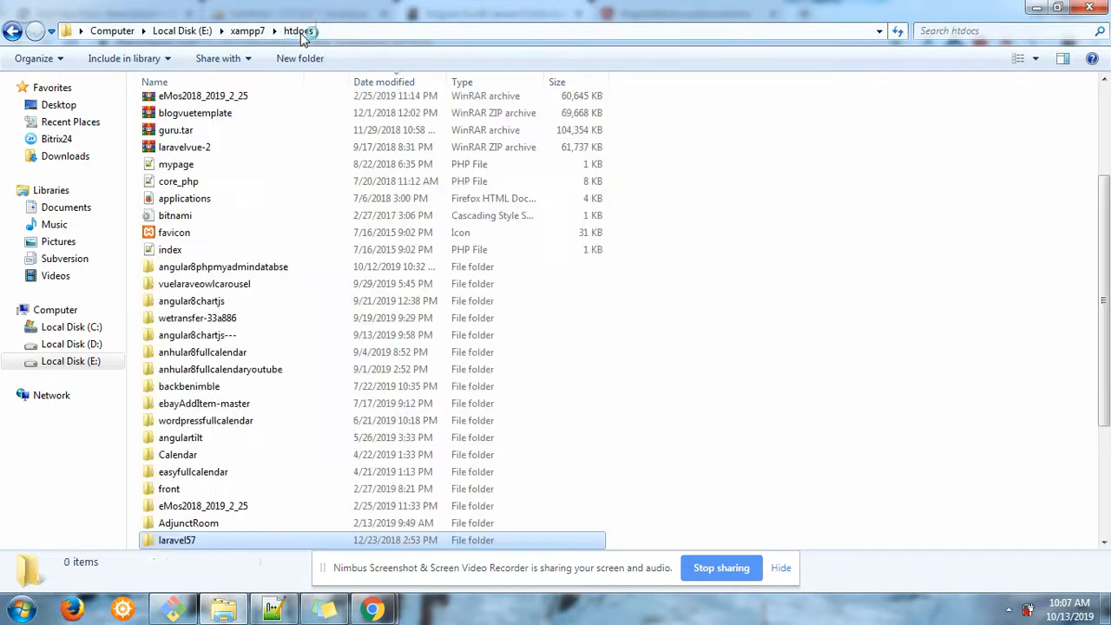
pyautogui.doubleClick(223, 266)
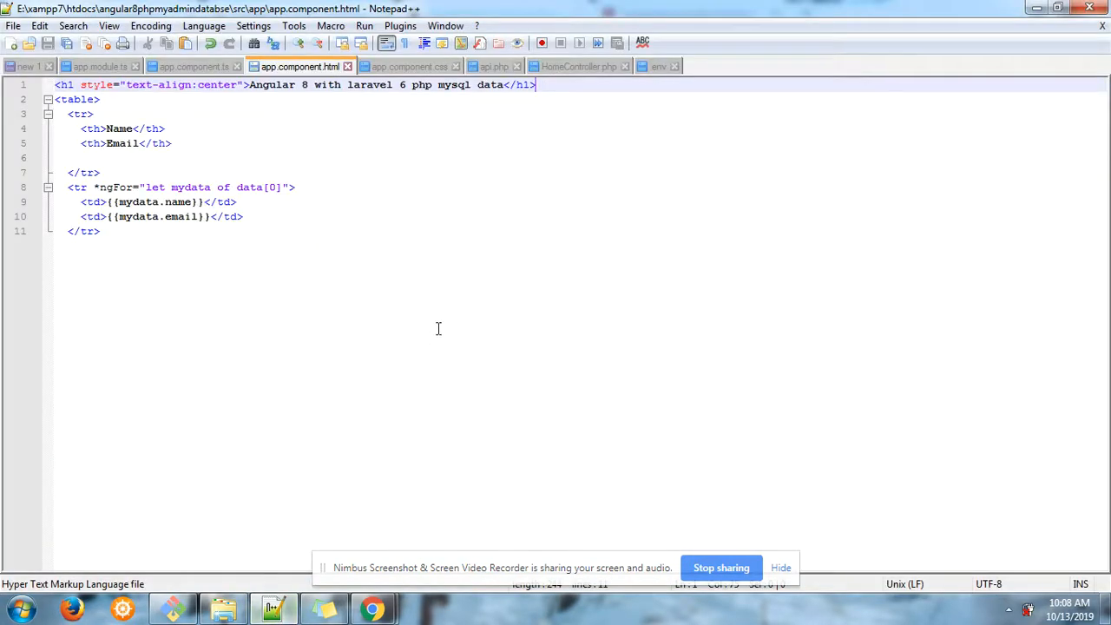
# Check the project's app.module.ts imports HttpClientModule, then return to the blog post.
pyautogui.click(100, 66)
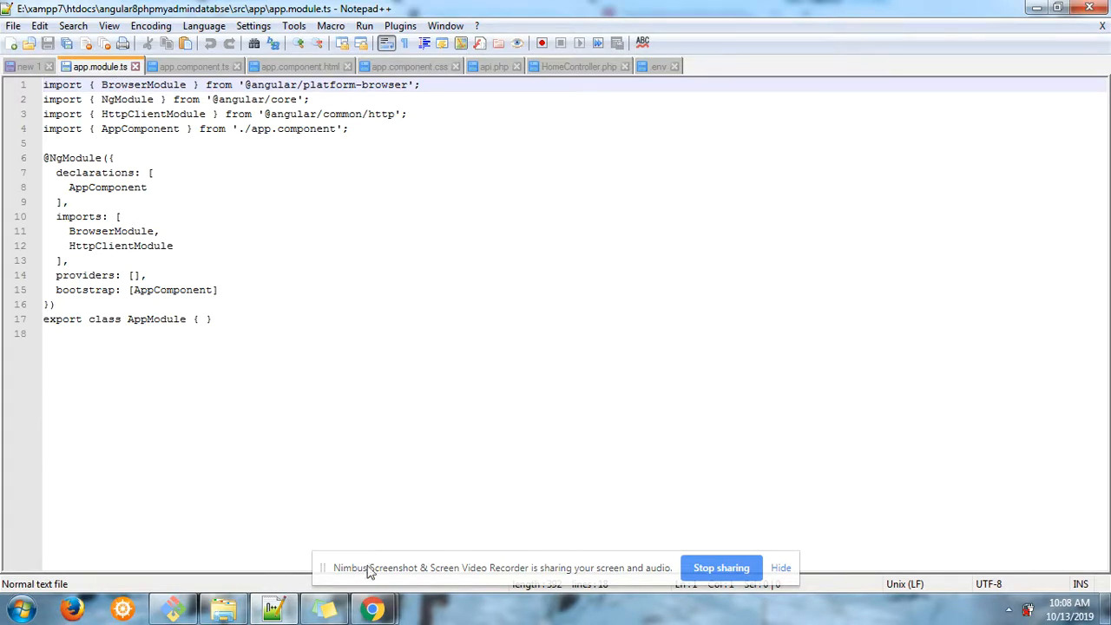
pyautogui.click(374, 608)
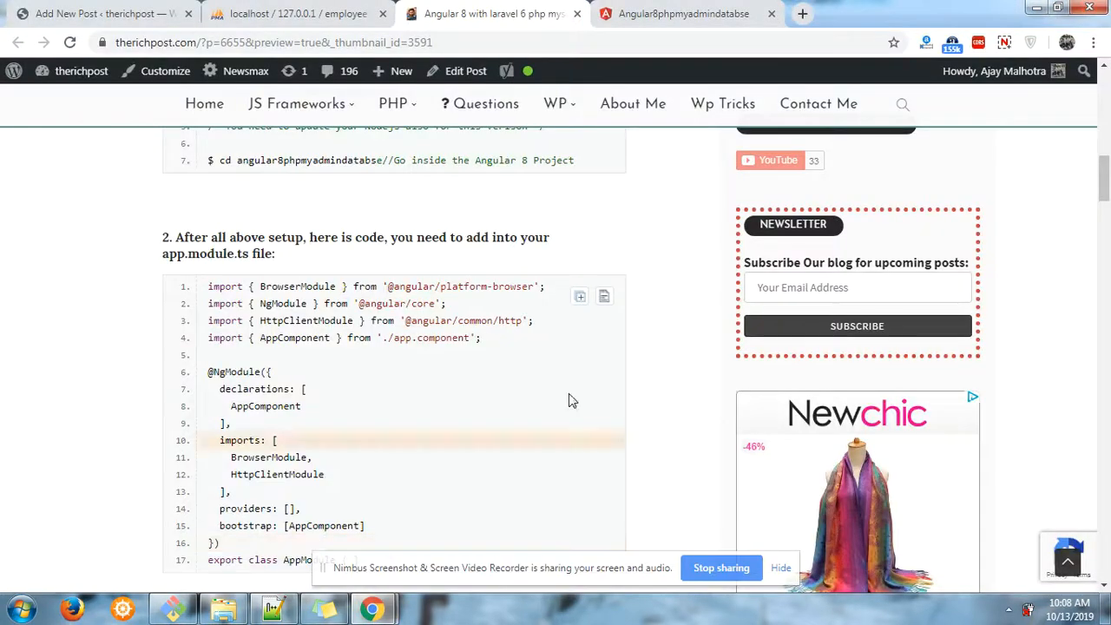
# Scroll the blog post through its full app.module.ts code to the app.component.ts heading.
pyautogui.scroll(-3)
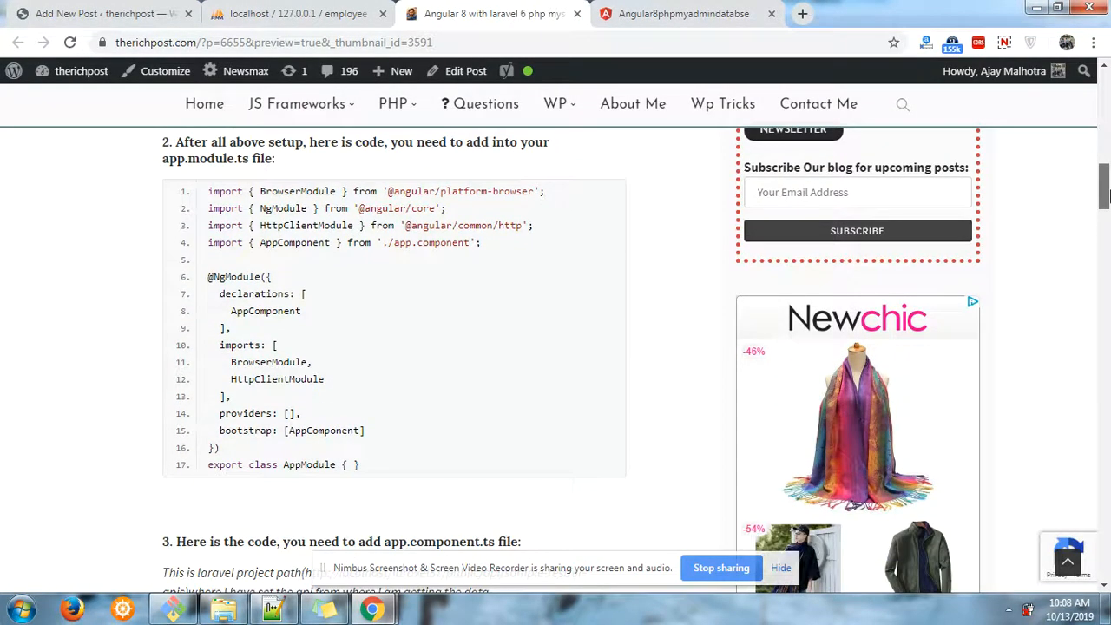
pyautogui.scroll(-3)
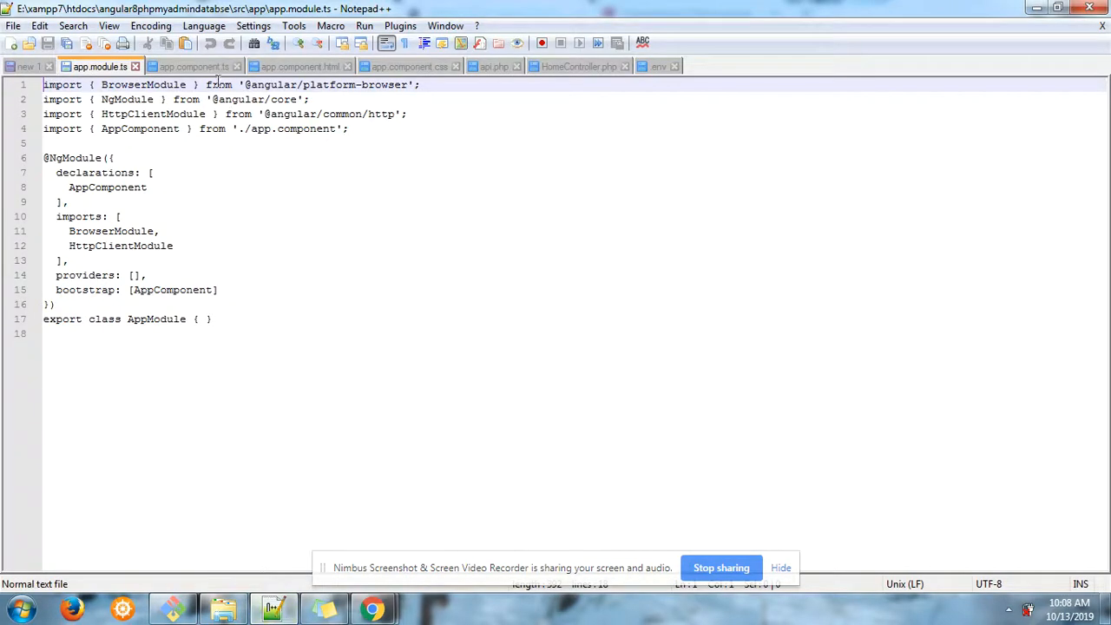
# Show app.component.ts with its HttpClient request to the laravel57 sample-restful-apis URL.
pyautogui.click(192, 66)
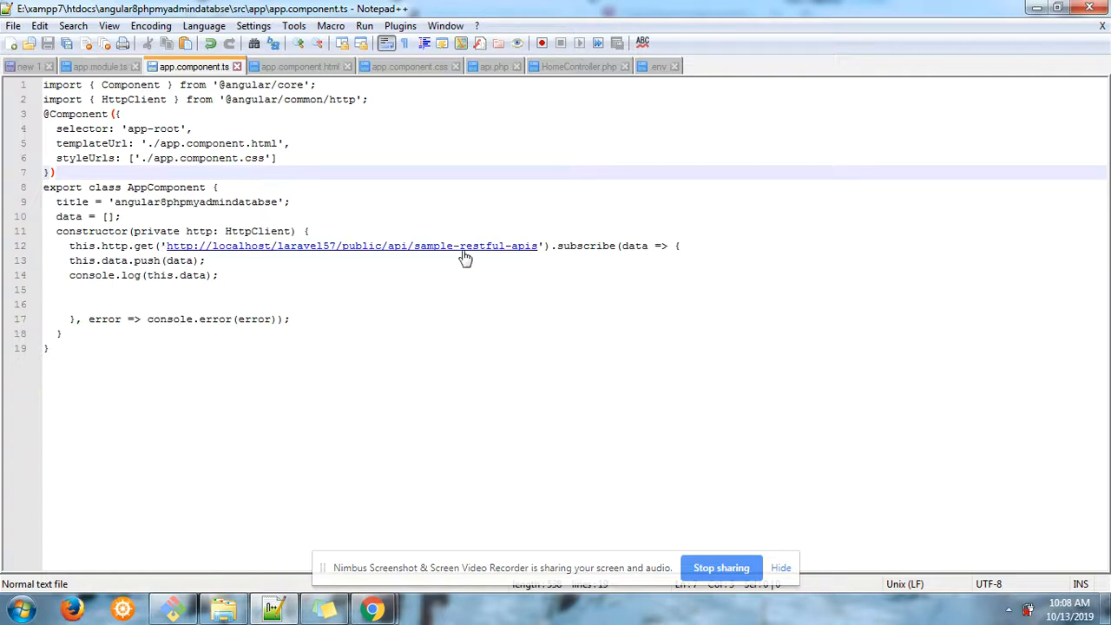
pyautogui.moveTo(374, 608)
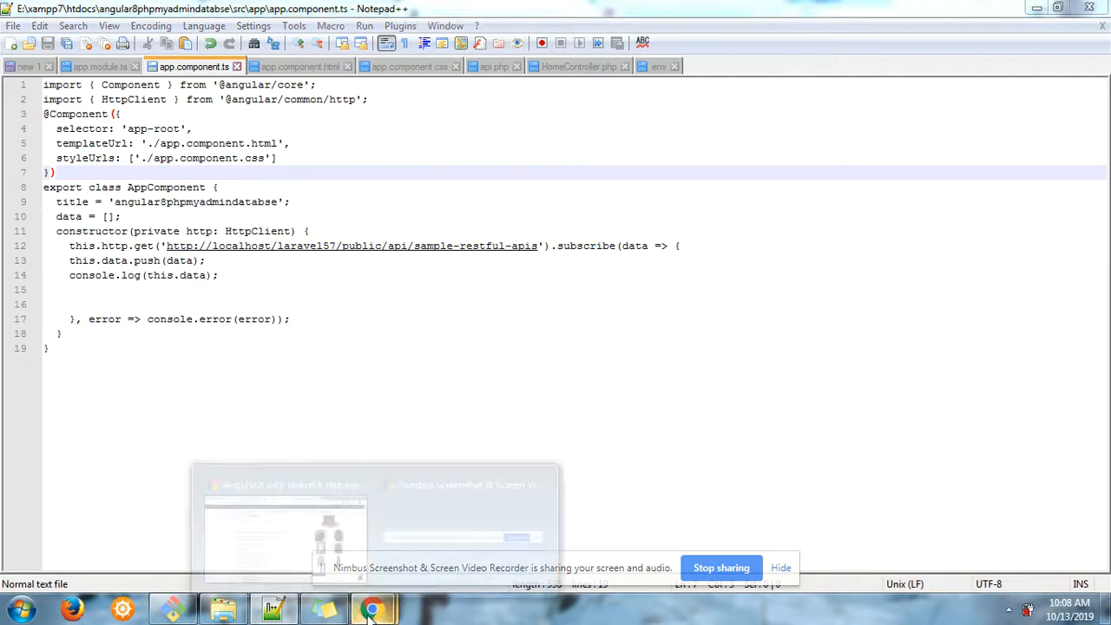
# Scroll through the blog's app.component.ts, app.component.html and app.component.css steps.
pyautogui.click(373, 608)
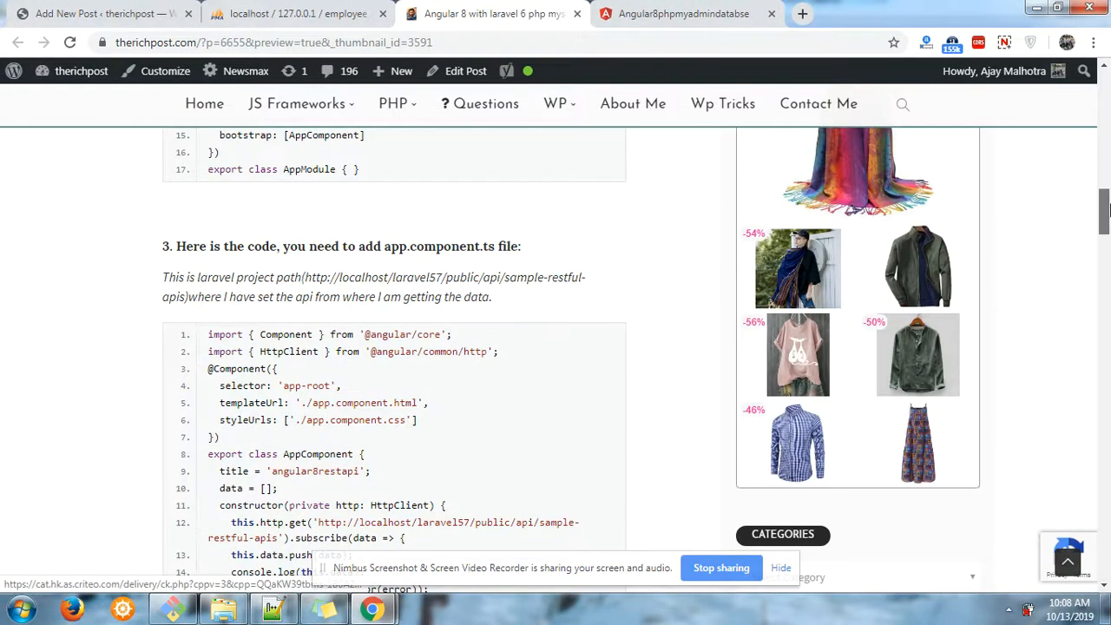
pyautogui.scroll(-3)
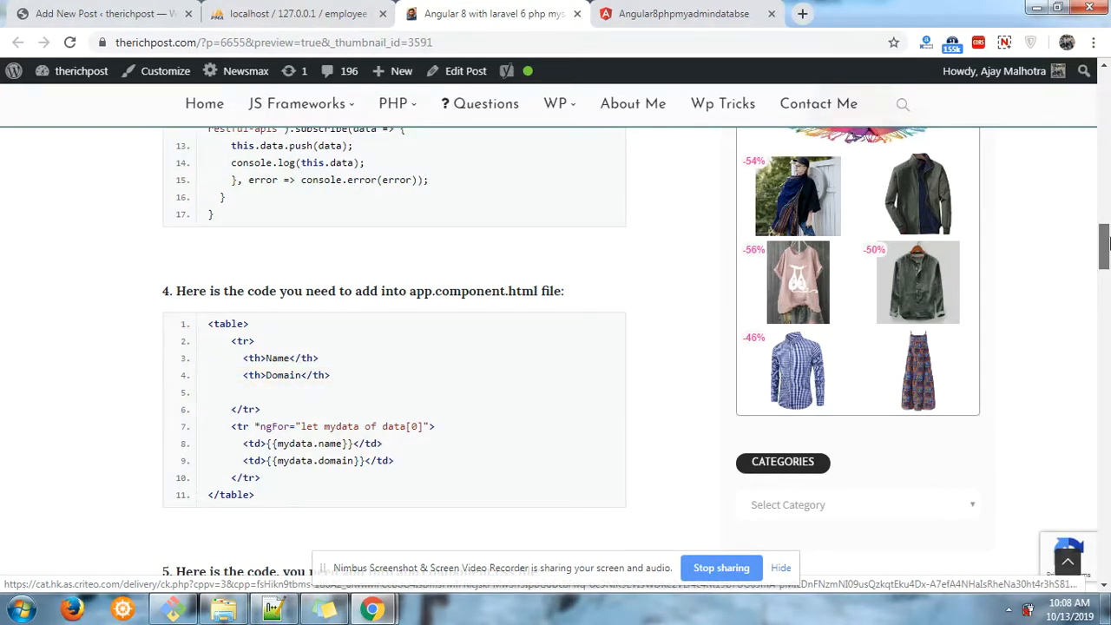
pyautogui.scroll(-3)
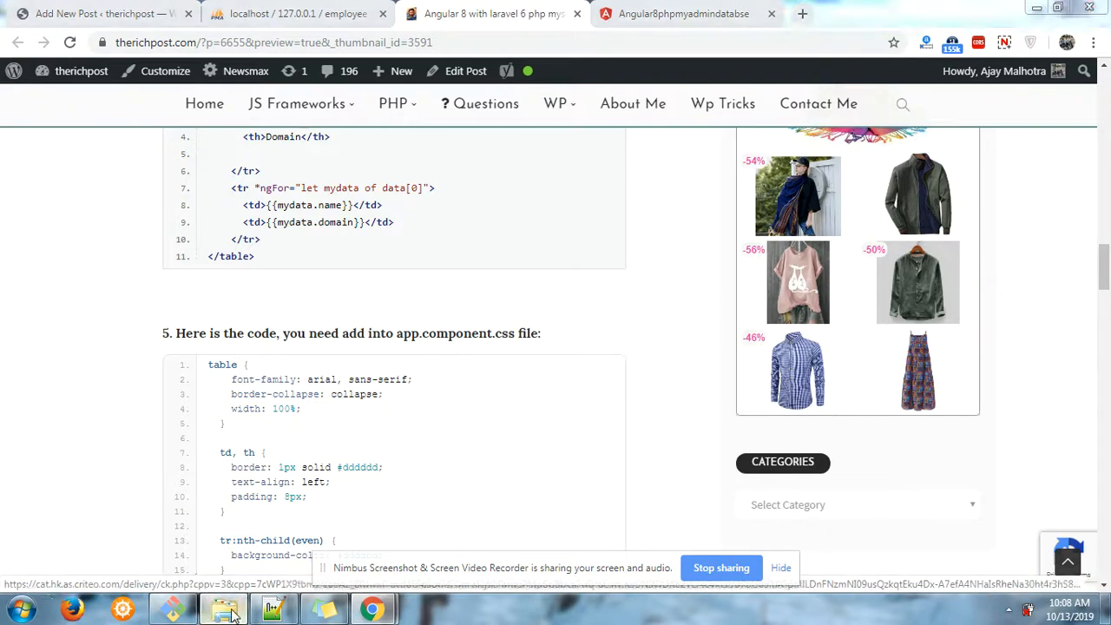
pyautogui.click(225, 608)
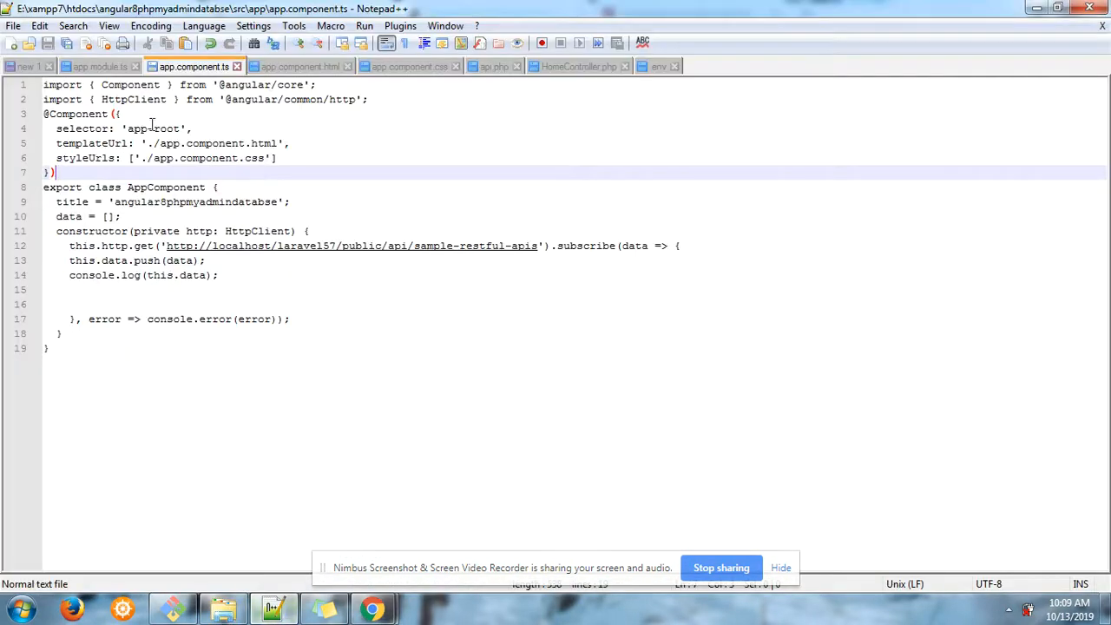
# Compare the project's component template and table styles against the blog's CSS snippet.
pyautogui.click(299, 66)
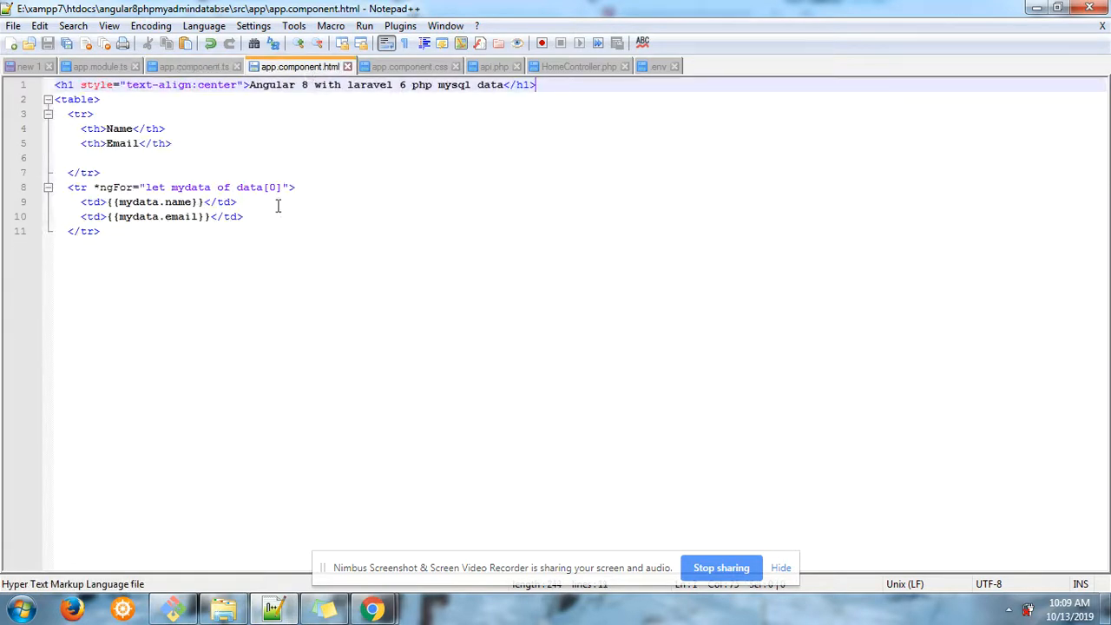
pyautogui.click(409, 66)
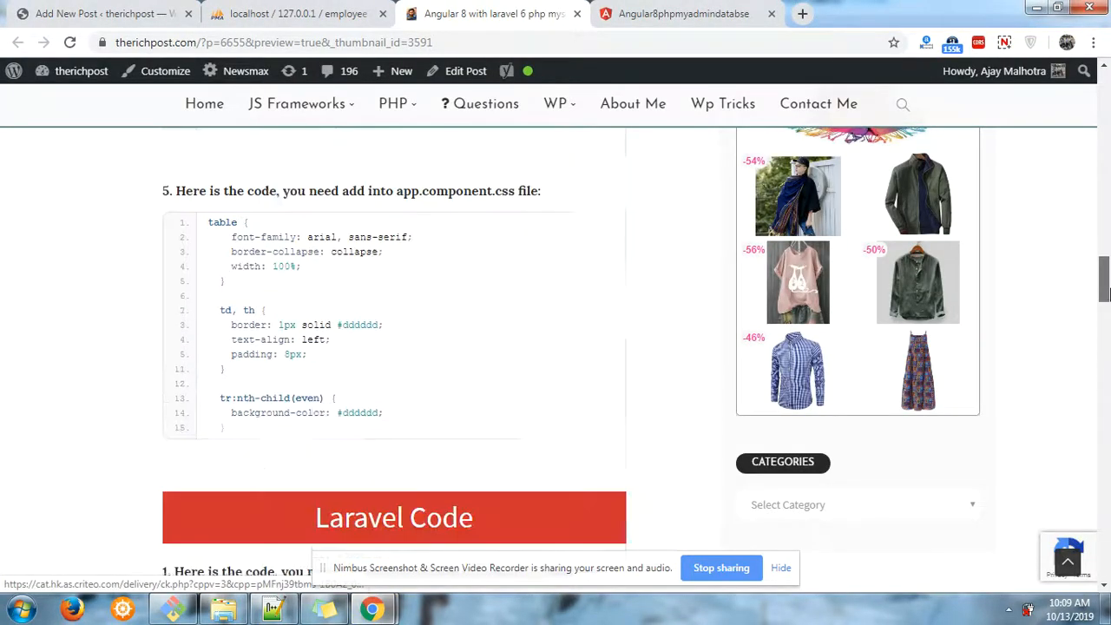
pyautogui.scroll(-3)
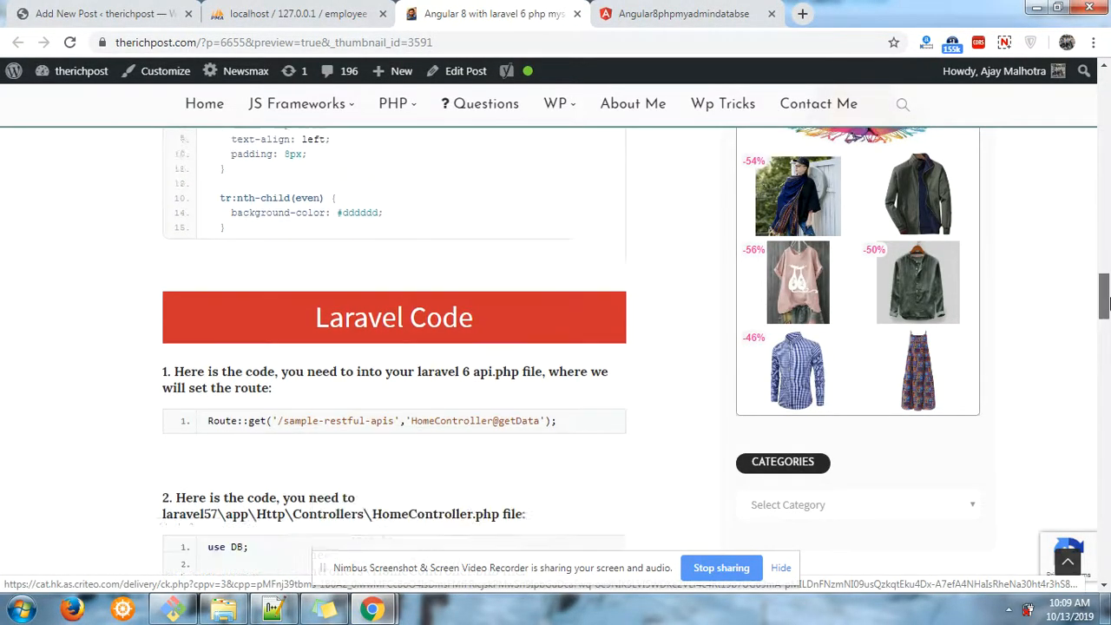
pyautogui.scroll(-3)
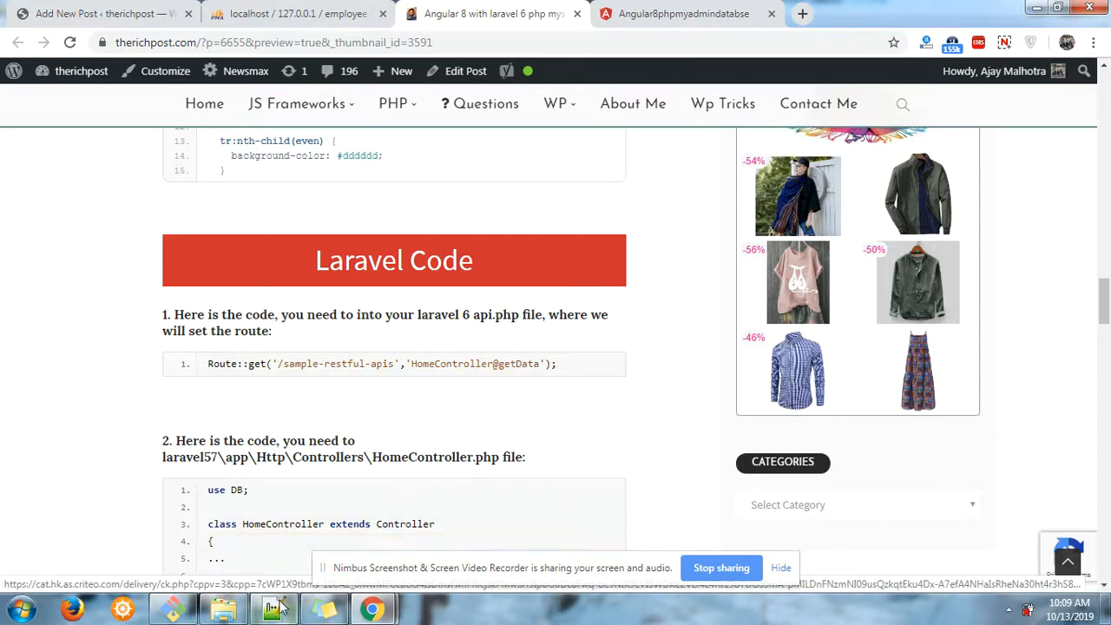
pyautogui.click(273, 608)
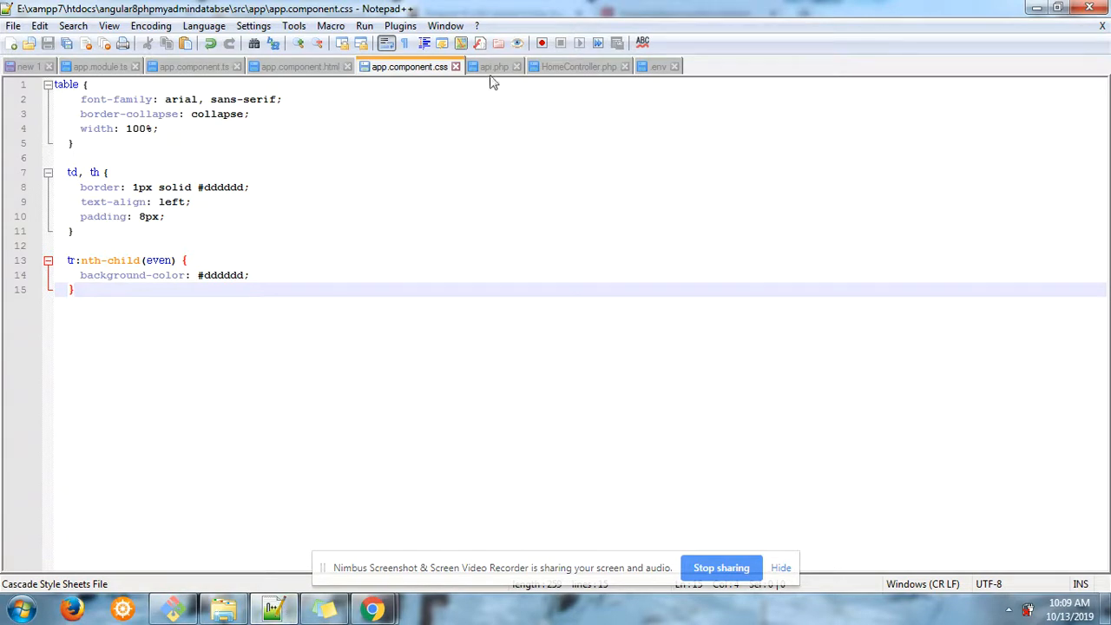
# Navigate from htdocs into laravel57's routes folder and open api.php.
pyautogui.click(493, 66)
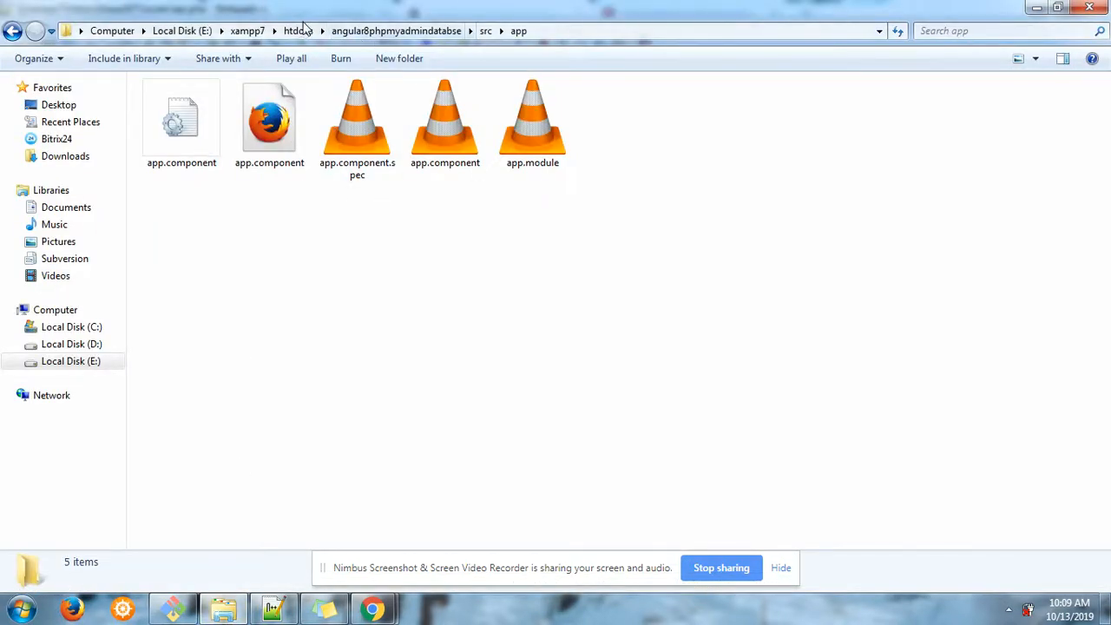
pyautogui.click(299, 30)
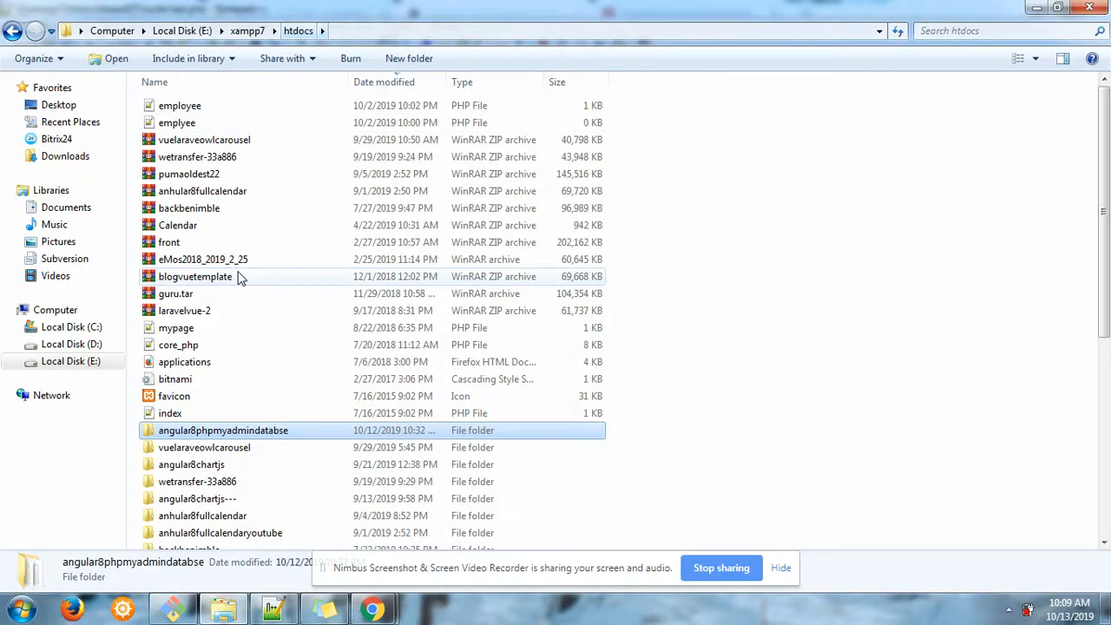
pyautogui.scroll(-3)
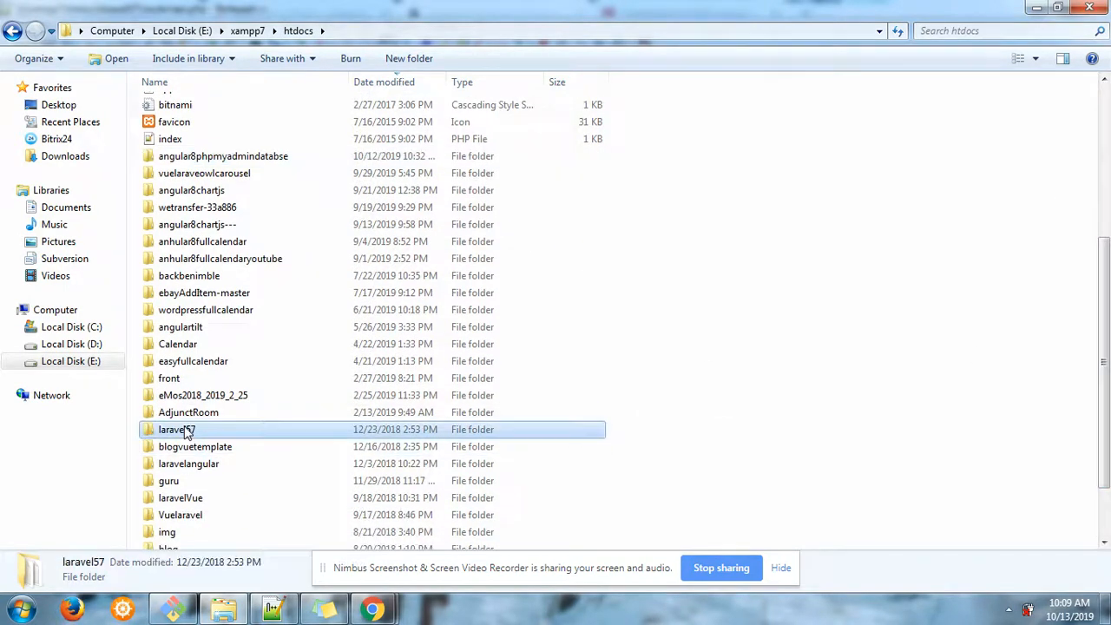
pyautogui.doubleClick(176, 429)
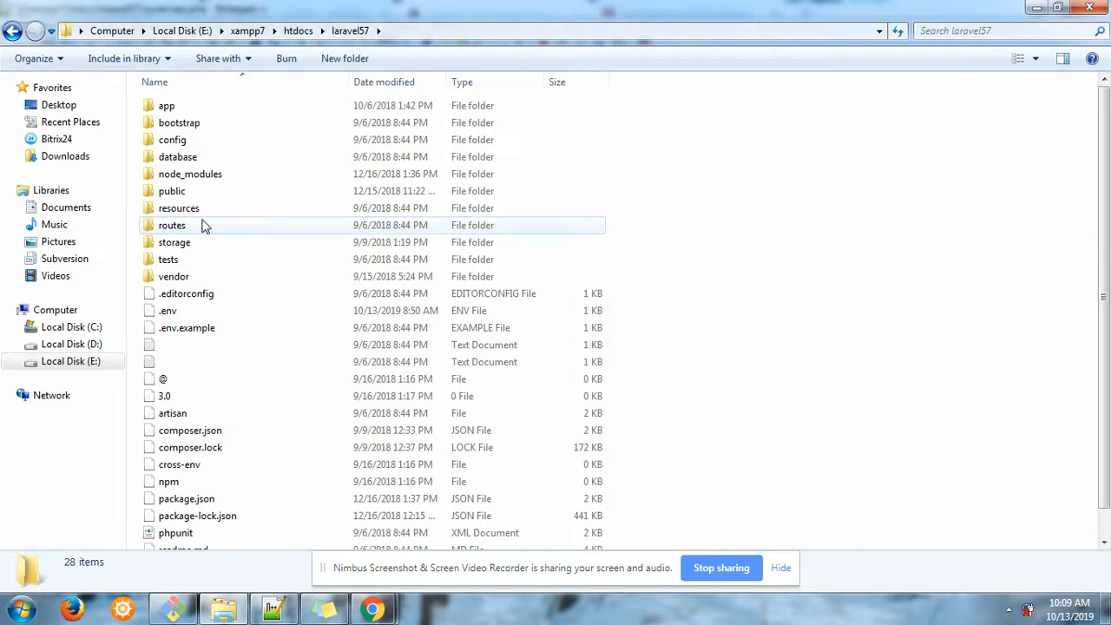
pyautogui.doubleClick(171, 224)
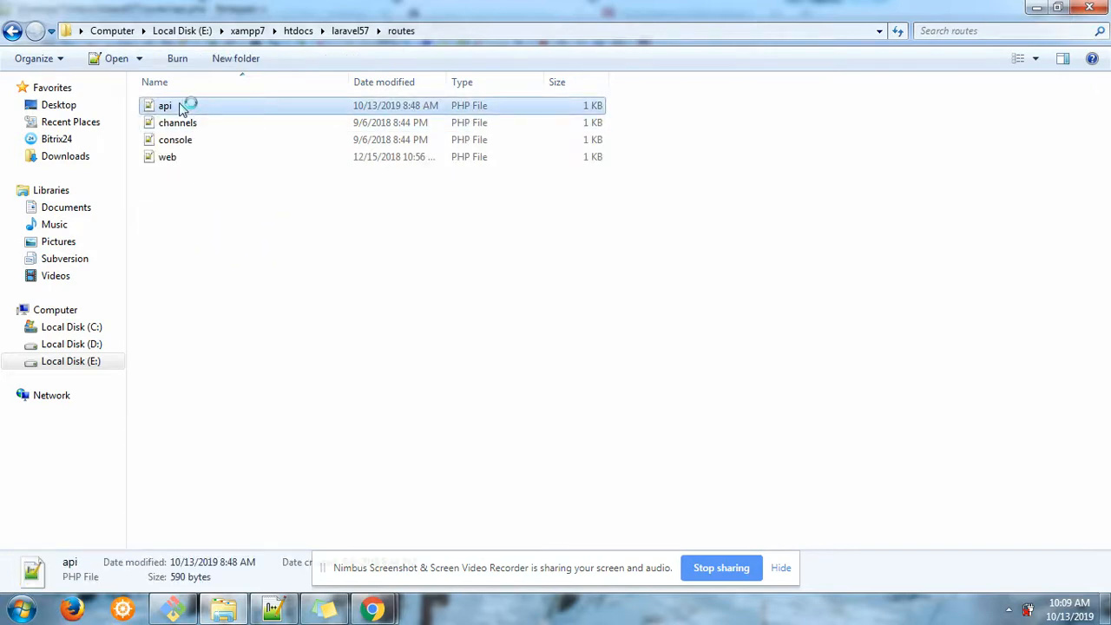
pyautogui.doubleClick(165, 105)
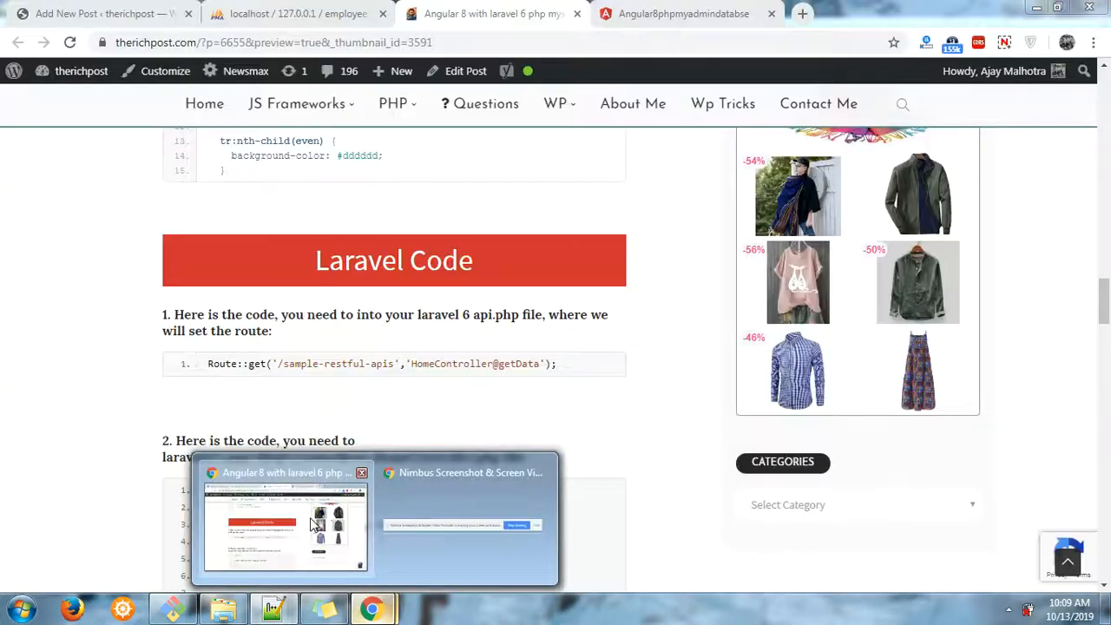
# Scroll the blog post down to the HomeController getData code.
pyautogui.scroll(-3)
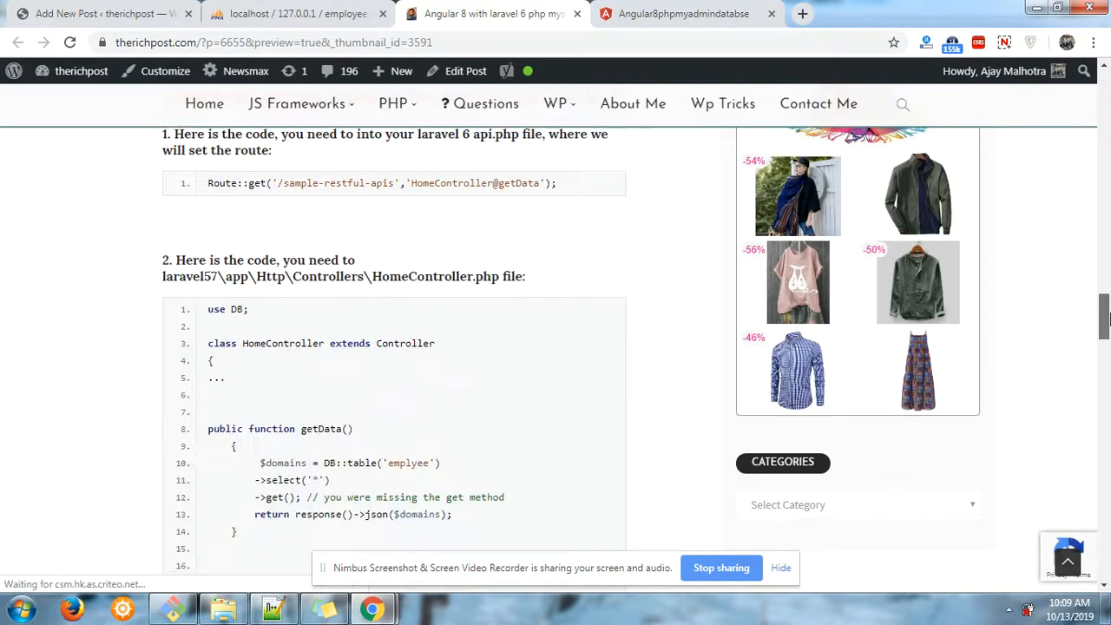
pyautogui.scroll(-3)
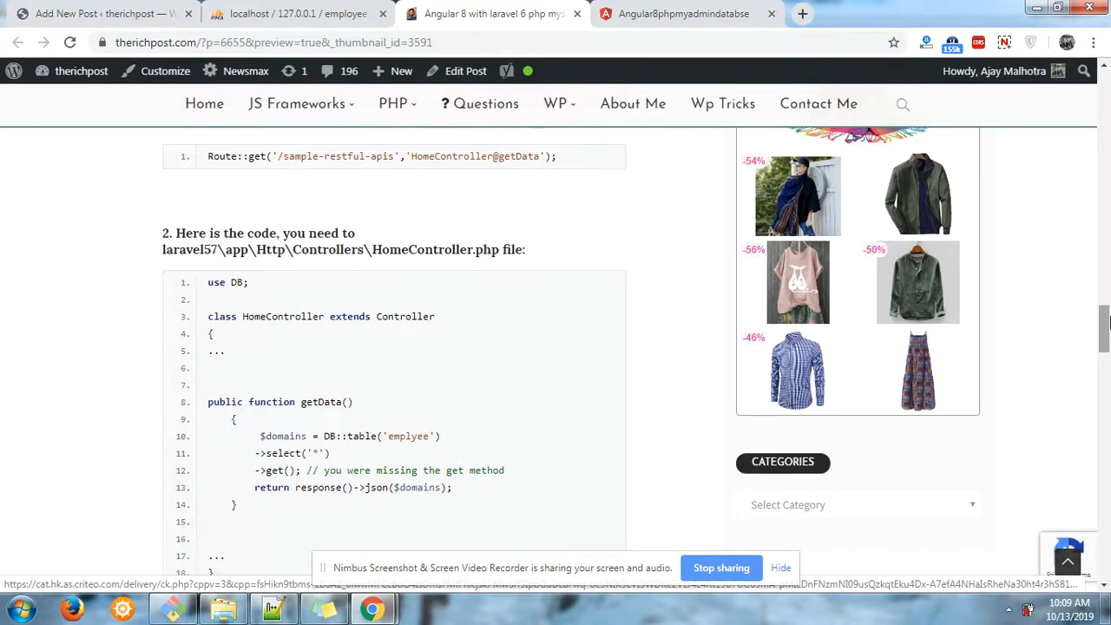
pyautogui.moveTo(486, 104)
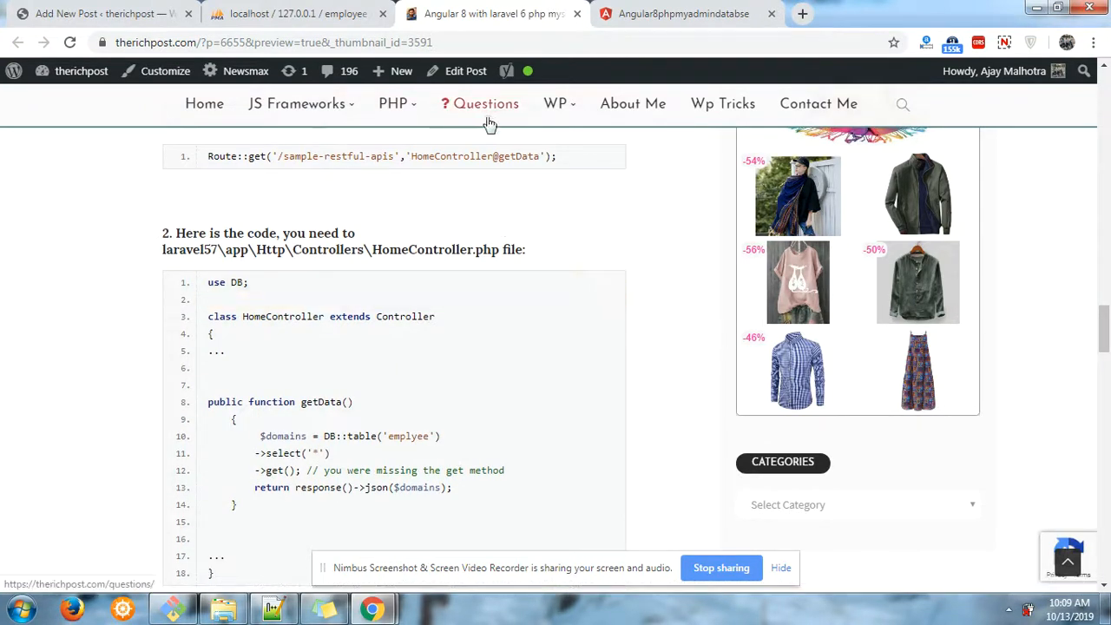
pyautogui.tripleClick(374, 156)
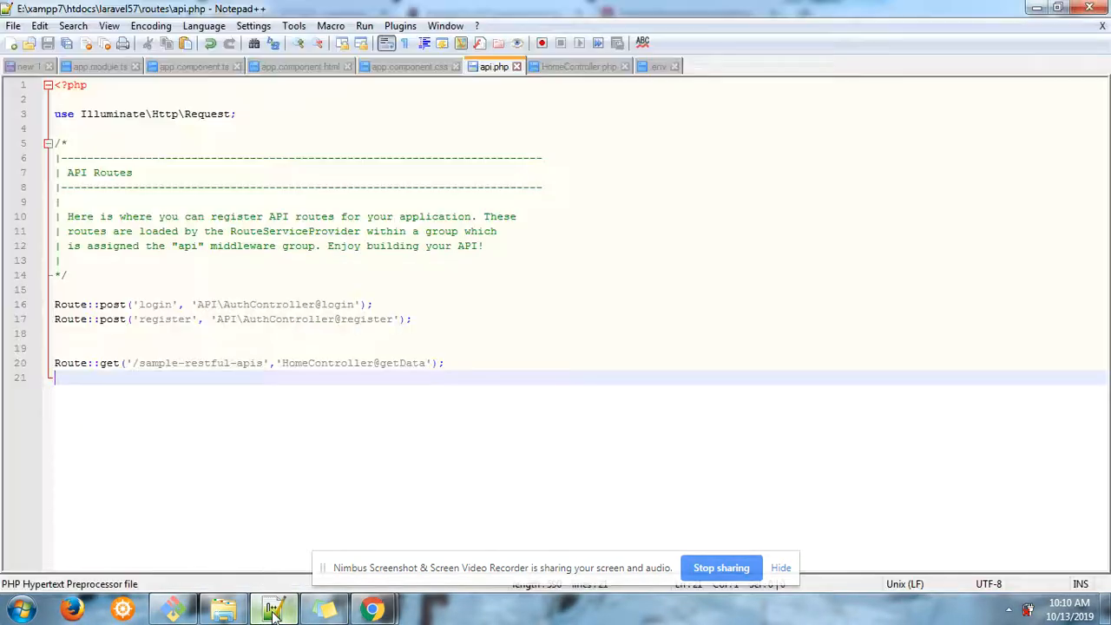
# Review the laravel57 HomeController.php class and its DB import in Notepad++.
pyautogui.click(580, 66)
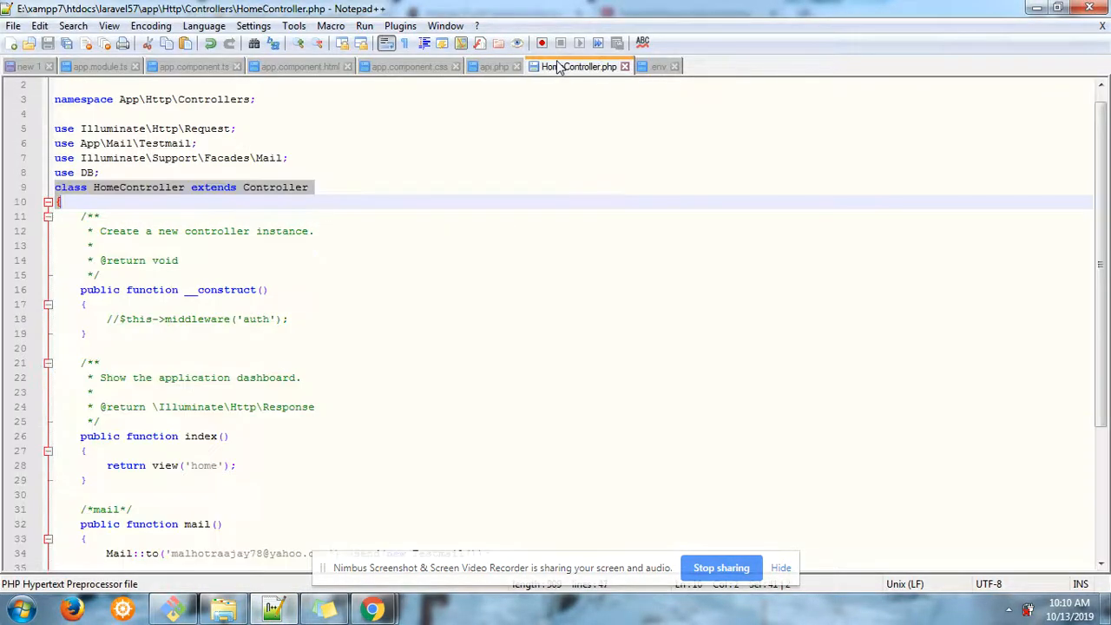
pyautogui.scroll(-3)
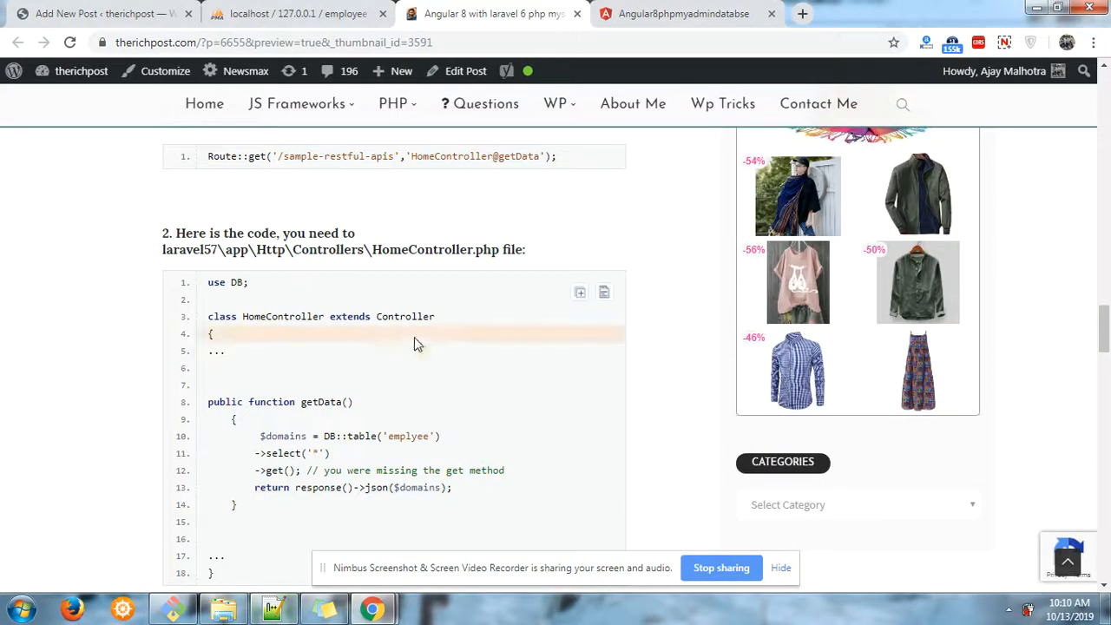
# Browse to the laravel57 project folder in Explorer, then return to HomeController.php in Notepad++.
pyautogui.click(224, 608)
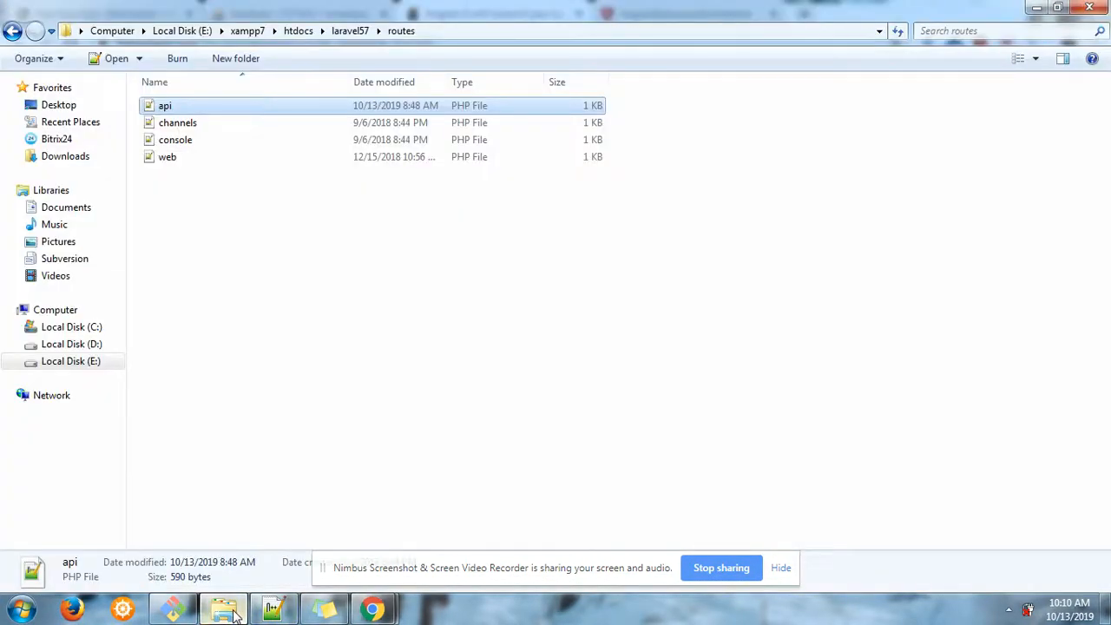
pyautogui.click(351, 31)
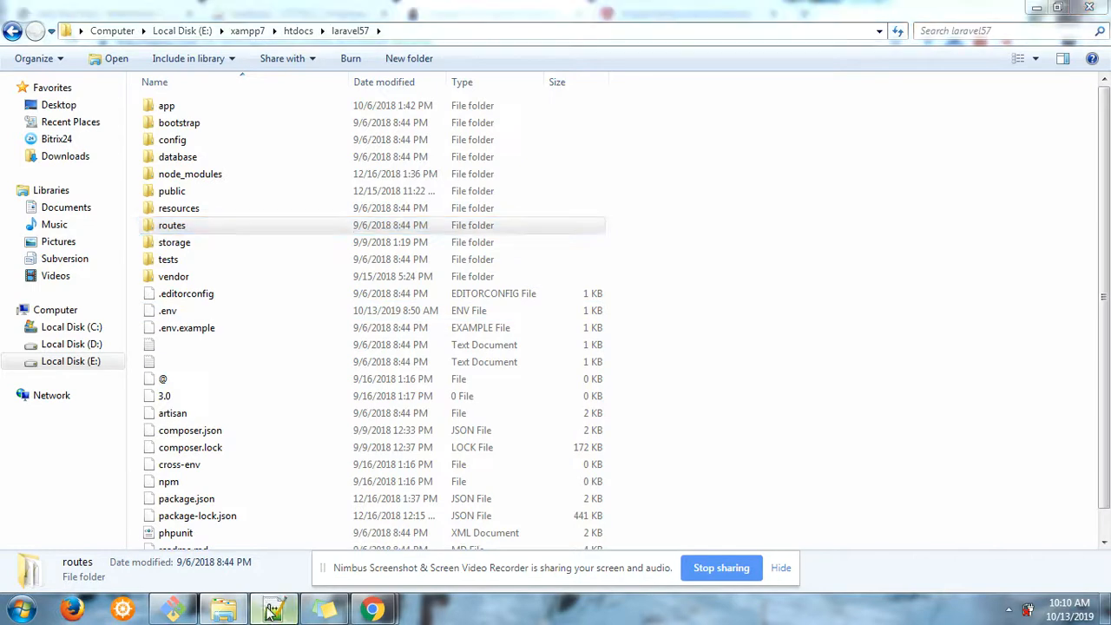
pyautogui.click(274, 608)
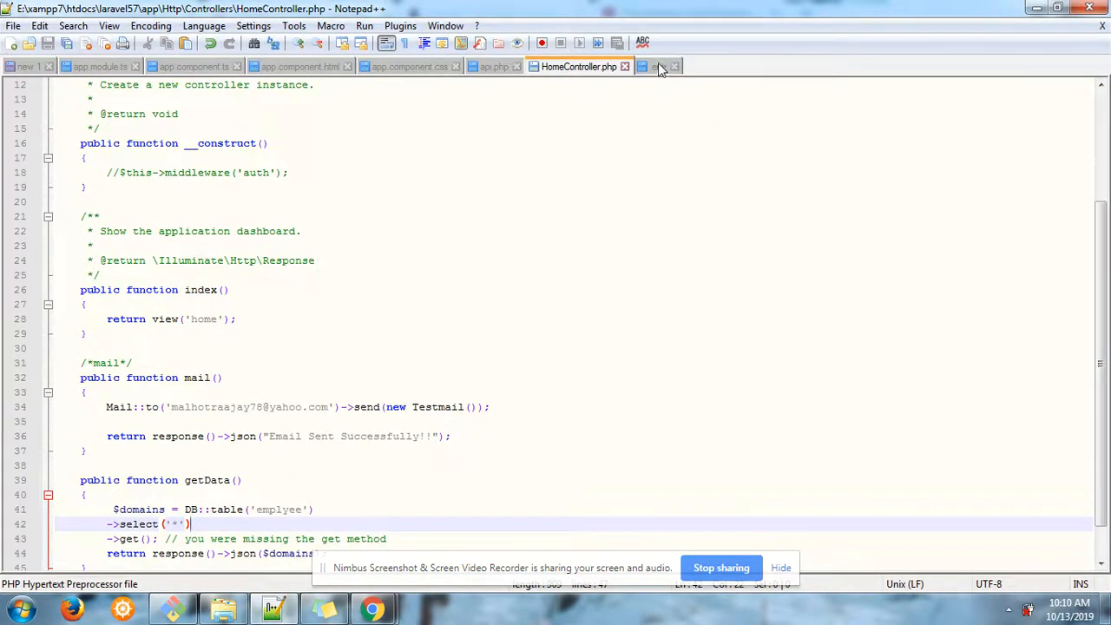
# Check HomeController's getData query on the emplyee table against the blog snippet.
pyautogui.click(658, 66)
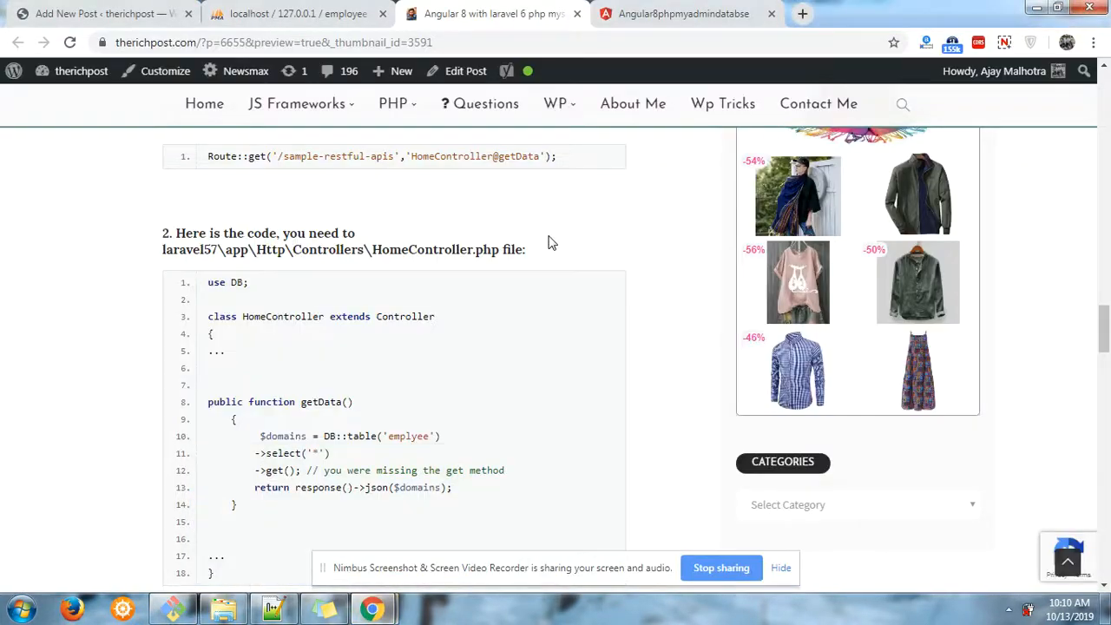
# Scroll the blog to the closing notes on ng serve, xampp and database details.
pyautogui.scroll(-3)
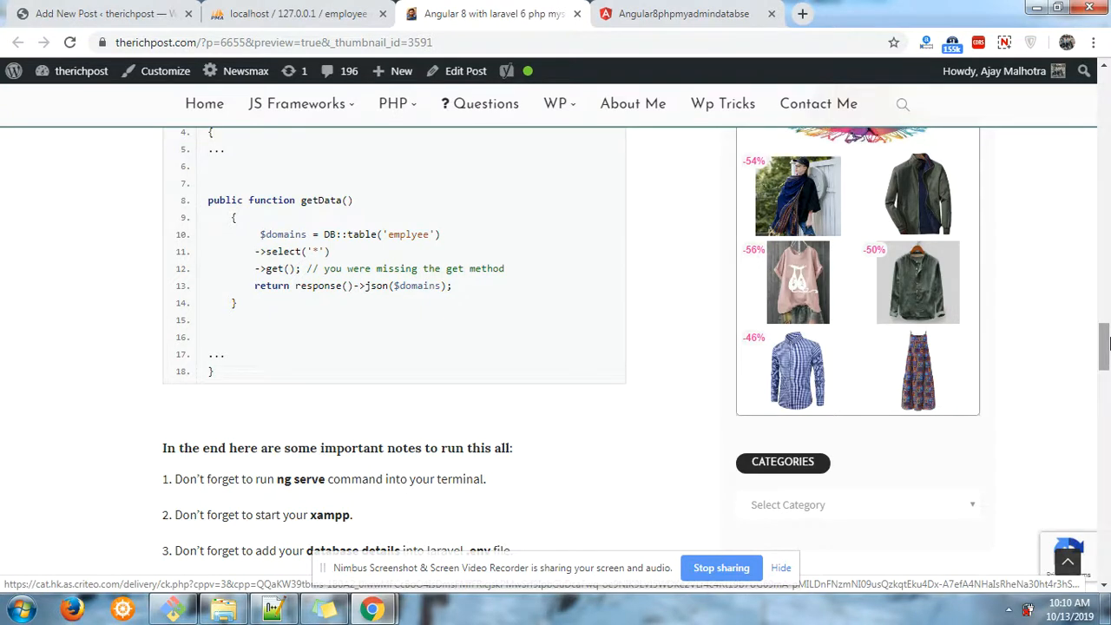
pyautogui.moveTo(901, 411)
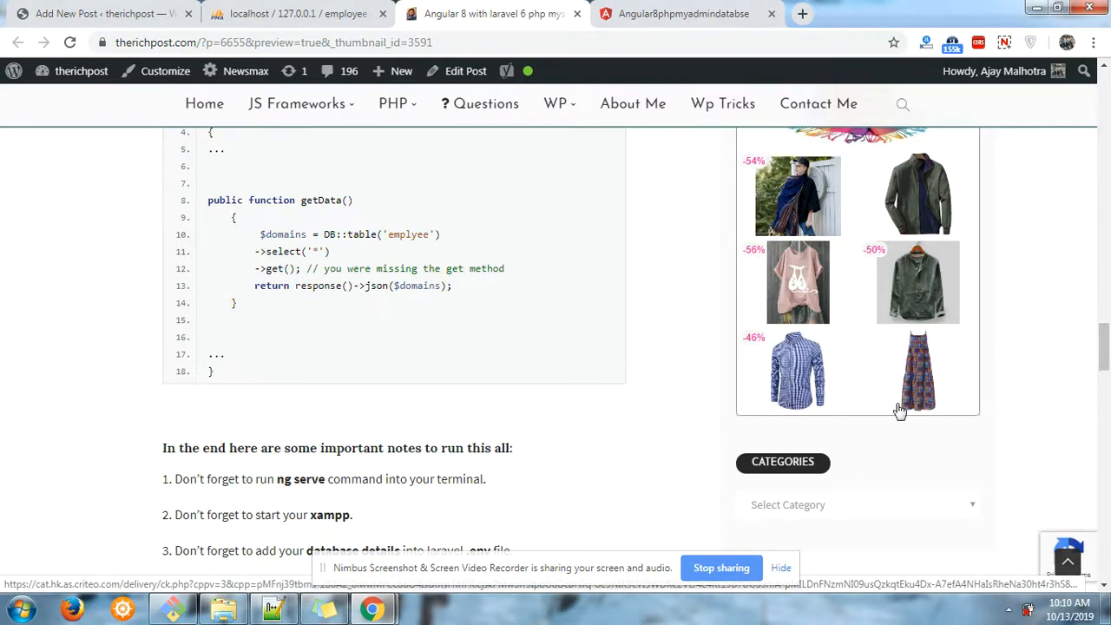